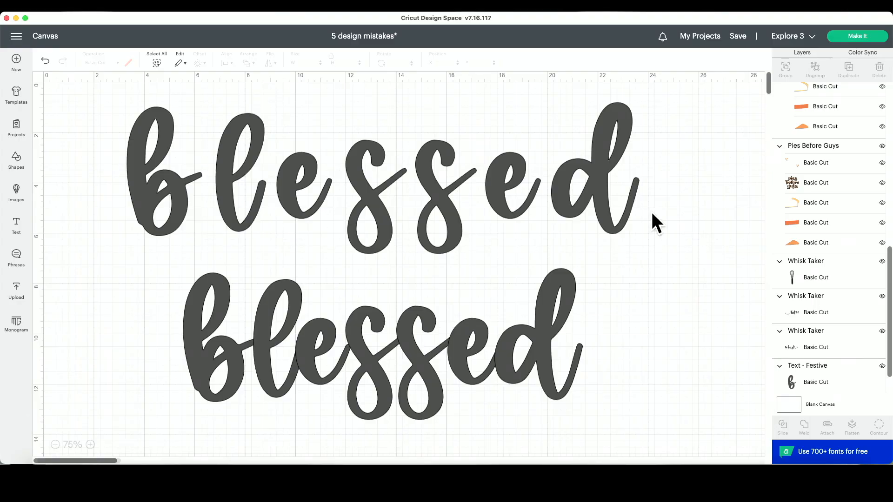
{"action": "mouse_move", "coordinate": [379, 286]}
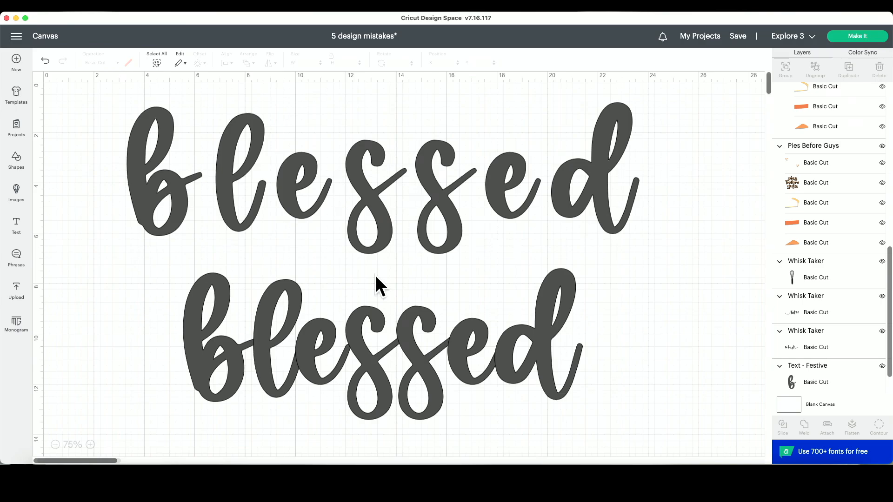
{"action": "mouse_move", "coordinate": [364, 199]}
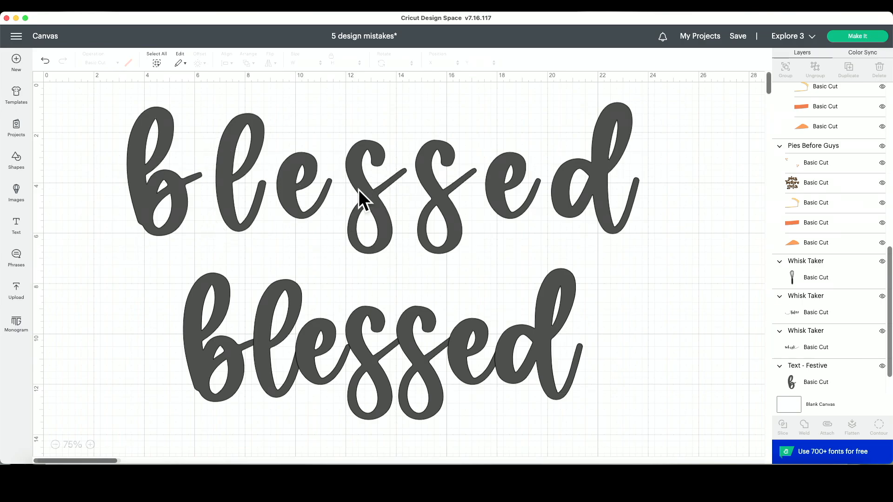
{"action": "mouse_move", "coordinate": [271, 165]}
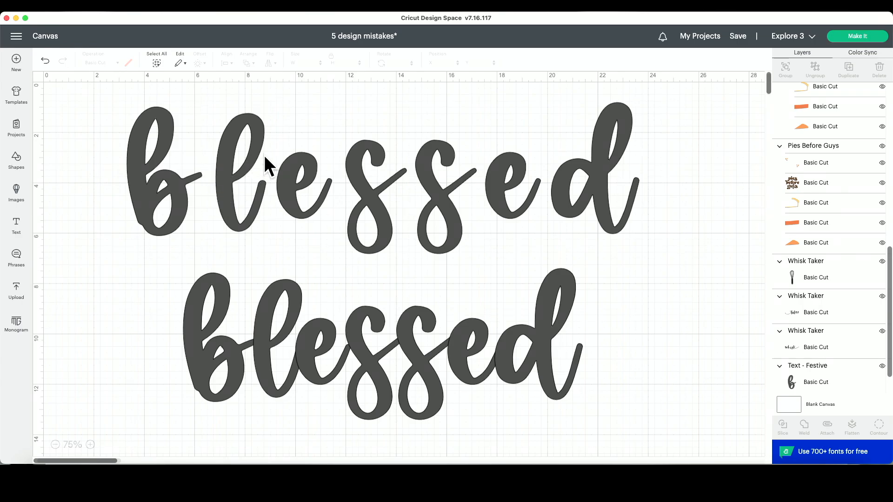
{"action": "mouse_move", "coordinate": [237, 214]}
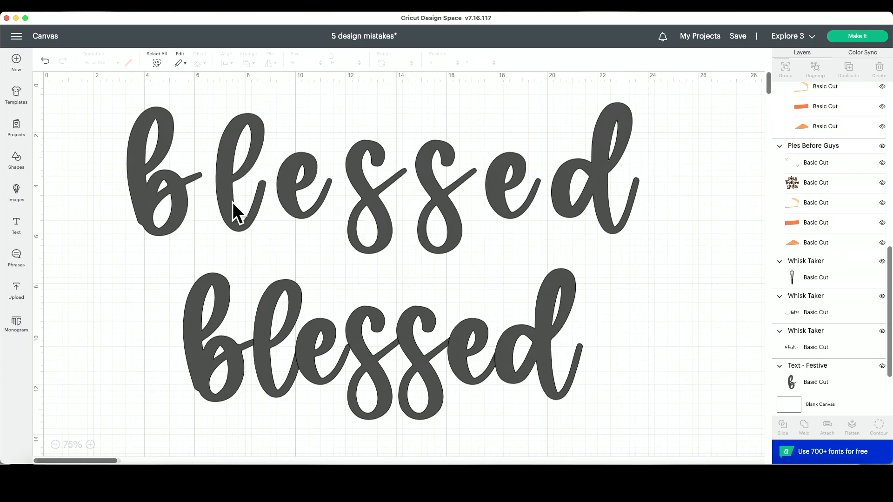
{"action": "mouse_move", "coordinate": [239, 316]}
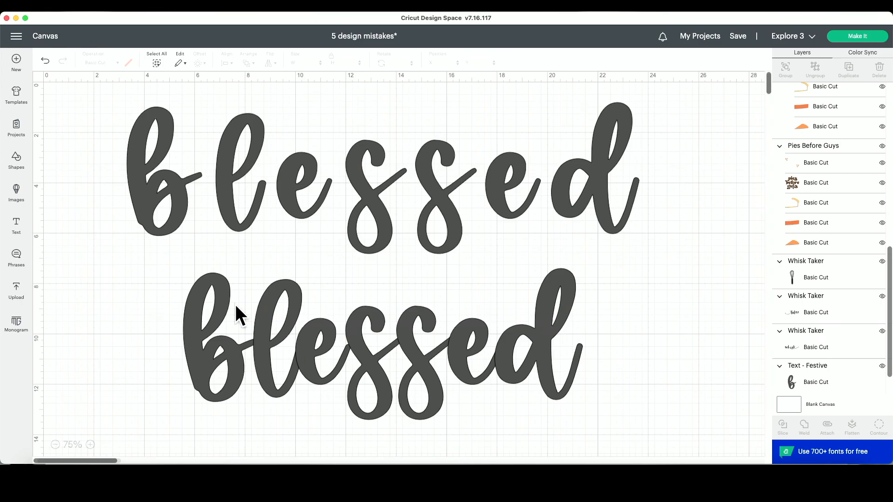
{"action": "mouse_move", "coordinate": [575, 327]}
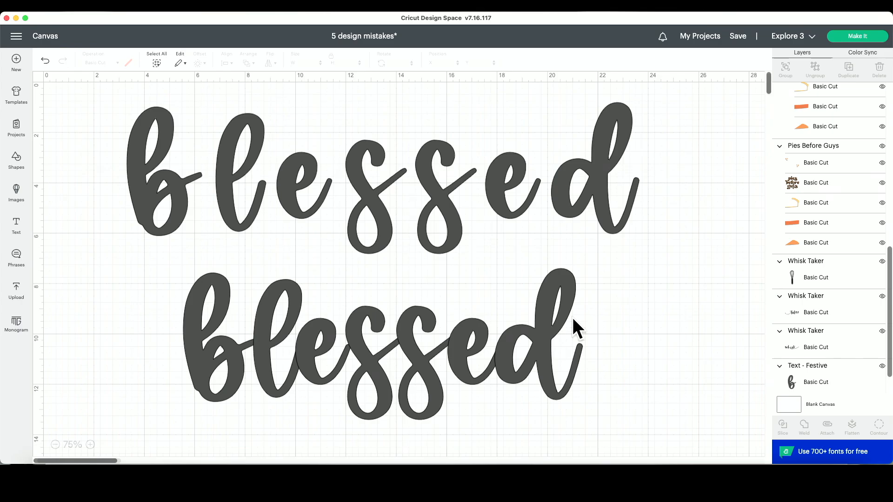
{"action": "mouse_move", "coordinate": [339, 182]}
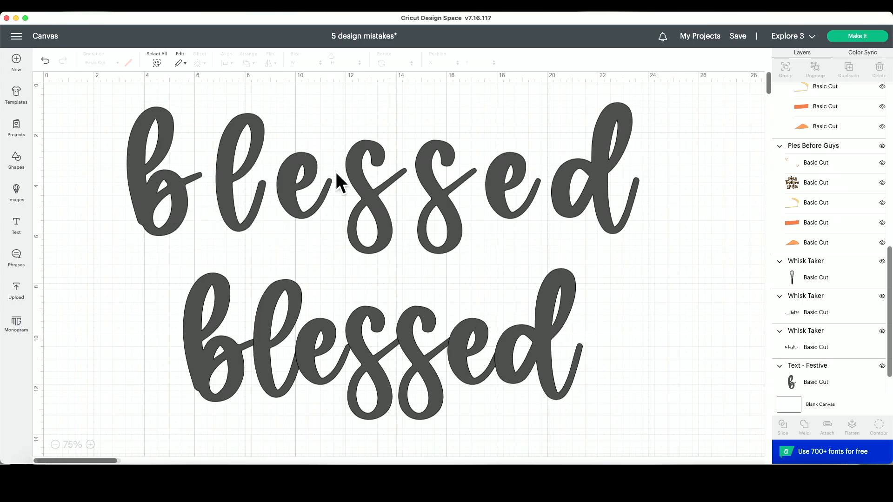
{"action": "mouse_move", "coordinate": [316, 214]}
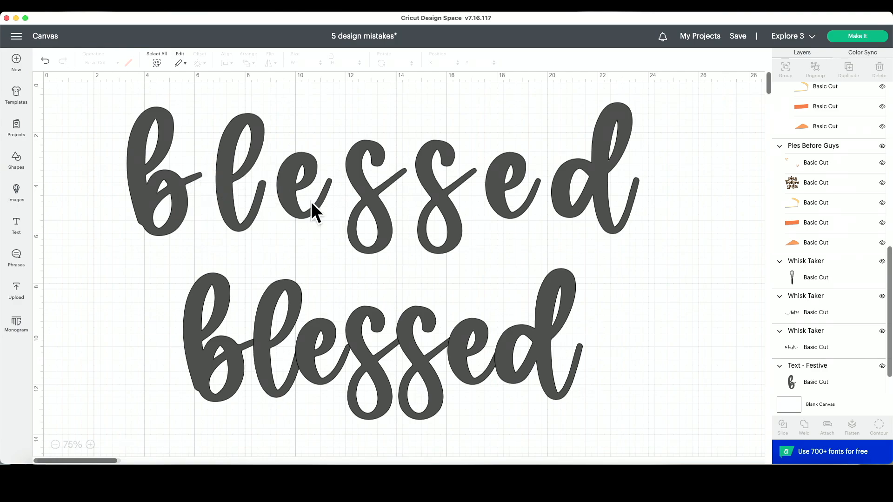
{"action": "mouse_move", "coordinate": [616, 265]}
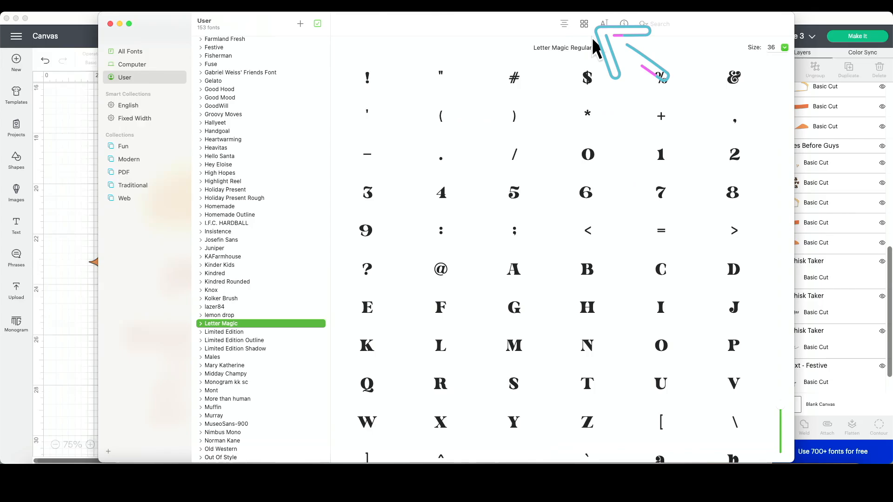
{"action": "mouse_move", "coordinate": [714, 407]}
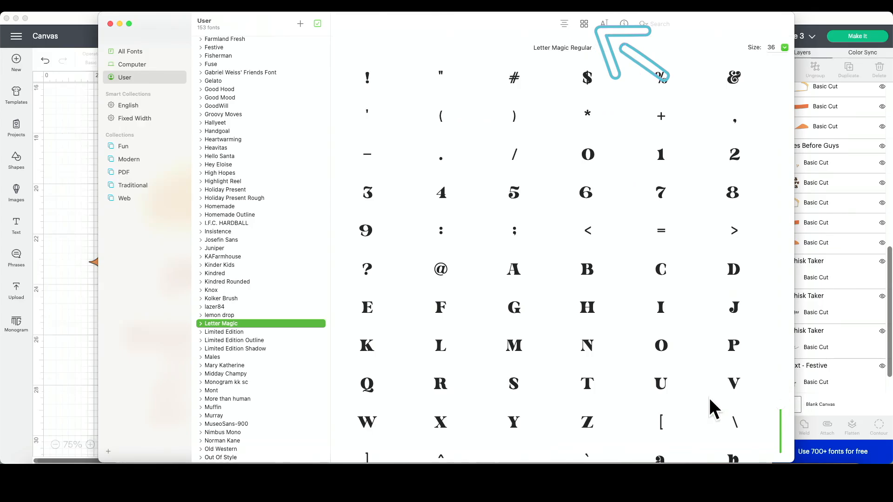
Step: Browse the Letter Magic glyph grid down to the swash alternates and ligatures, then return to the canvas
{"action": "scroll", "scroll_direction": "down", "scroll_amount": 3}
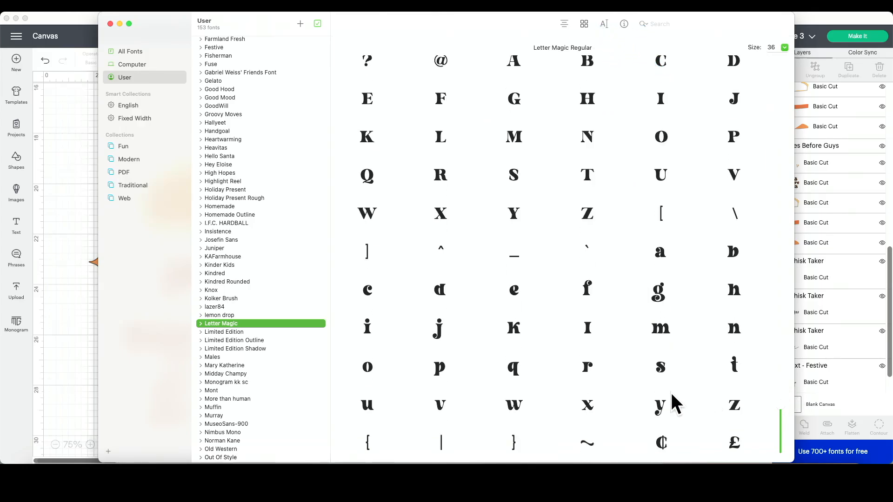
{"action": "scroll", "scroll_direction": "down", "scroll_amount": 3}
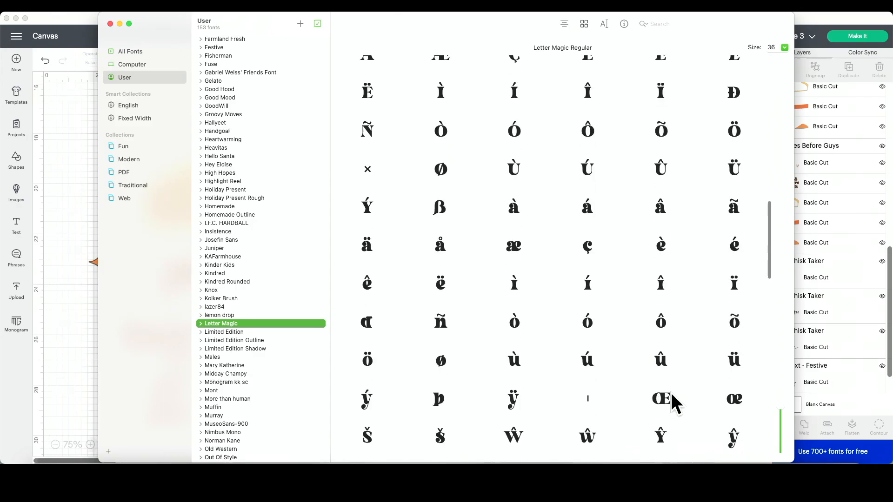
{"action": "mouse_move", "coordinate": [584, 325]}
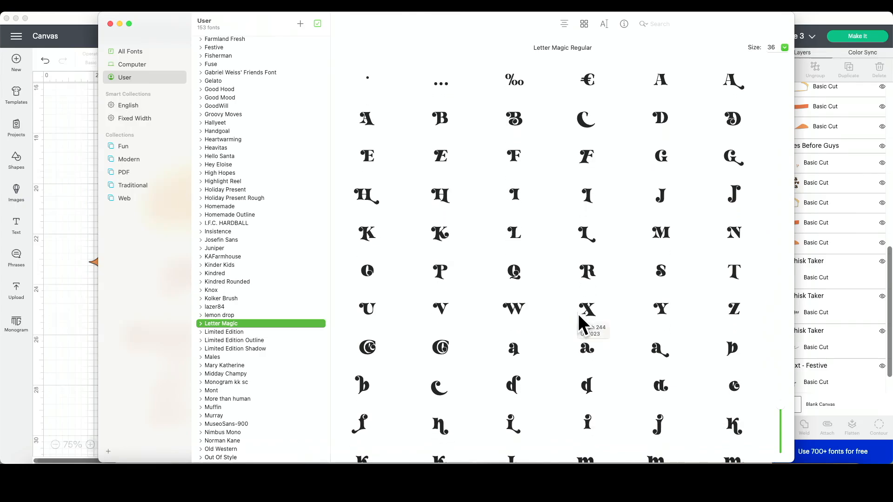
{"action": "mouse_move", "coordinate": [585, 145]}
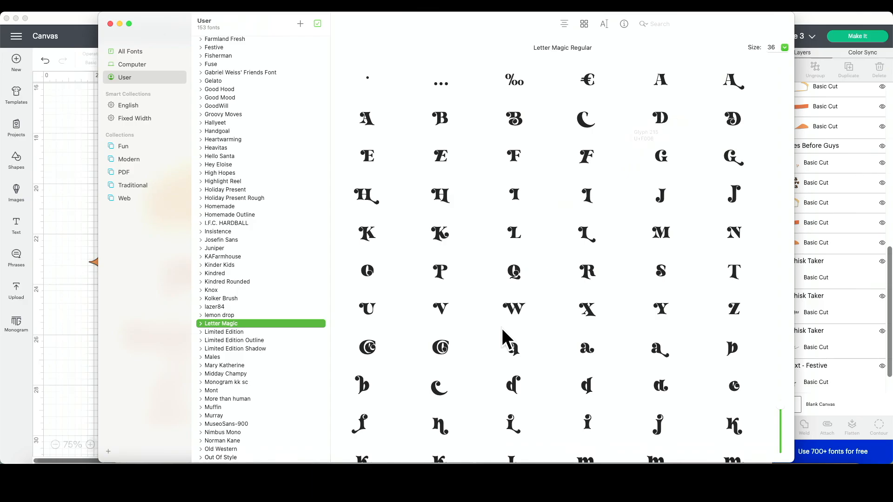
{"action": "scroll", "scroll_direction": "down", "scroll_amount": 3}
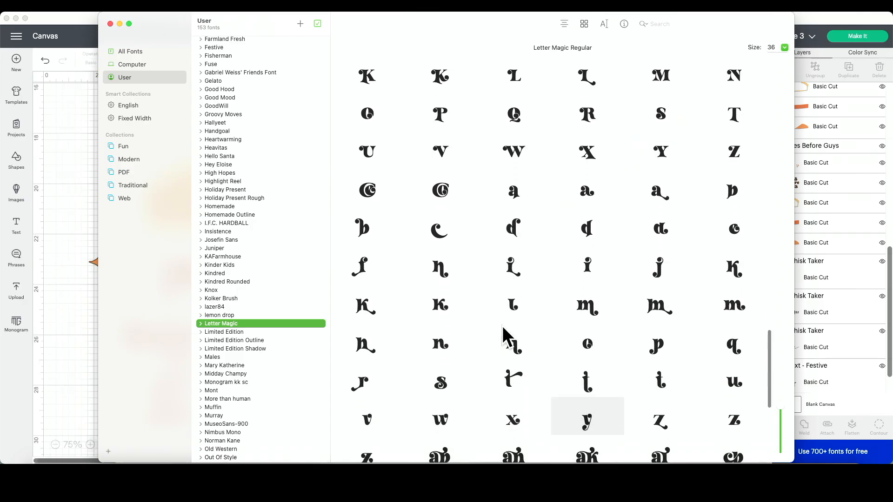
{"action": "scroll", "scroll_direction": "down", "scroll_amount": 3}
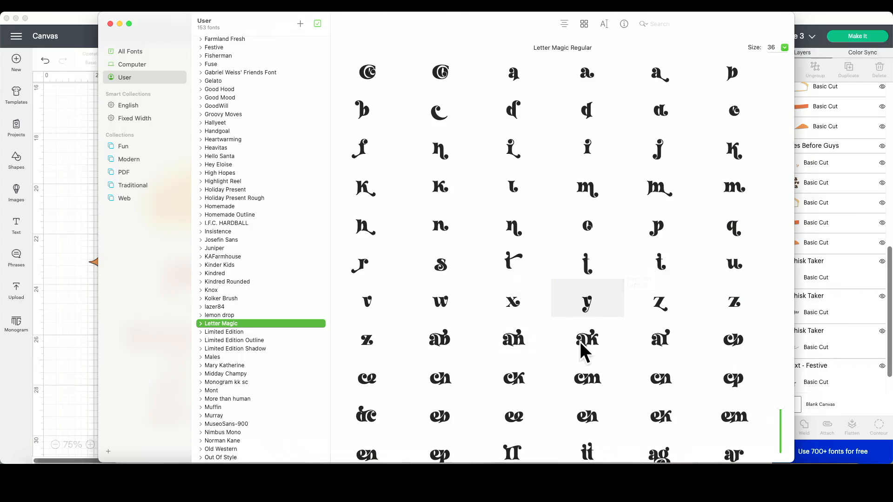
{"action": "scroll", "scroll_direction": "down", "scroll_amount": 3}
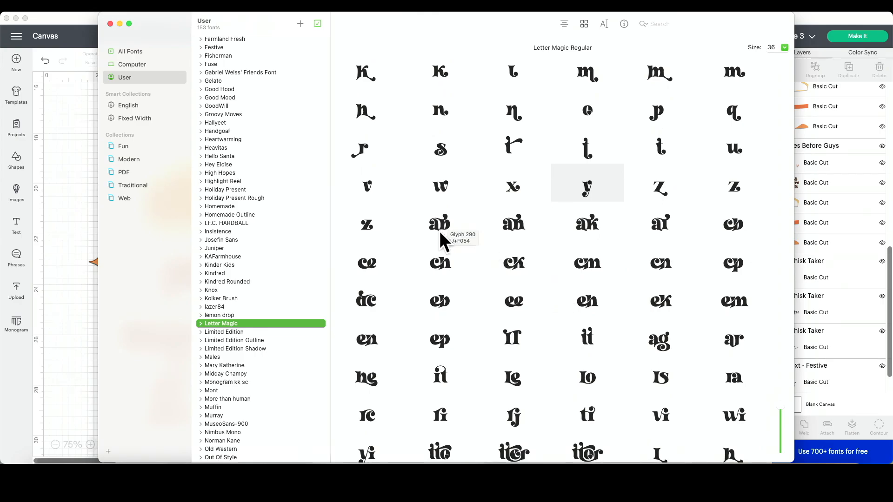
{"action": "mouse_move", "coordinate": [428, 232]}
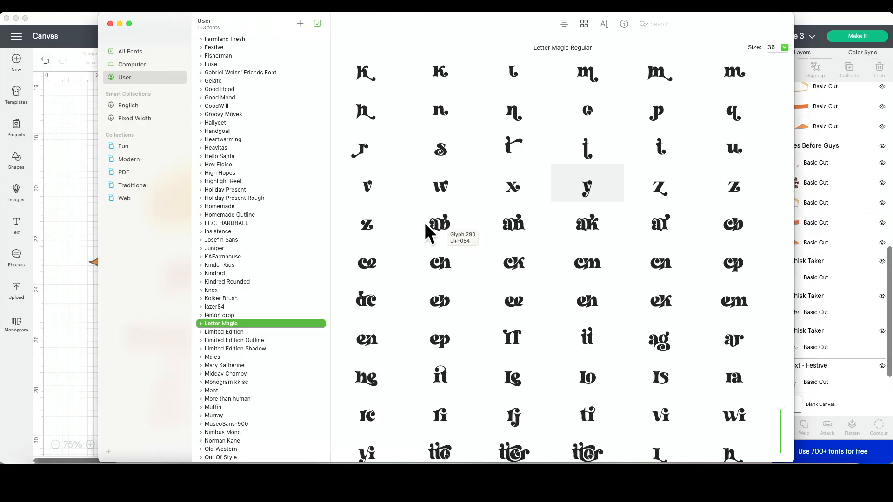
{"action": "scroll", "scroll_direction": "down", "scroll_amount": 3}
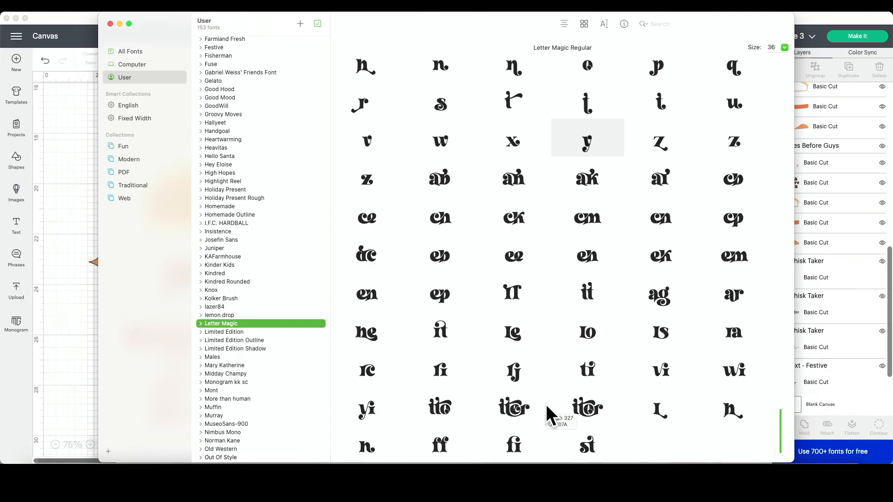
{"action": "mouse_move", "coordinate": [161, 313]}
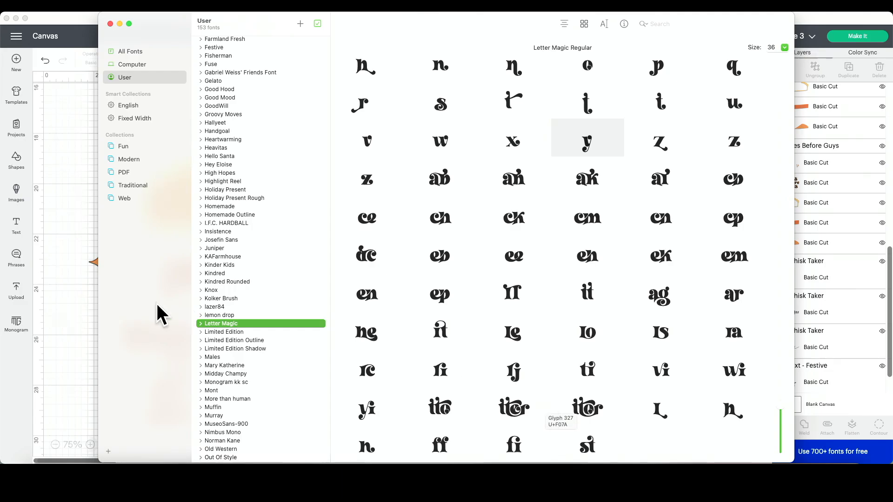
{"action": "mouse_move", "coordinate": [85, 320]}
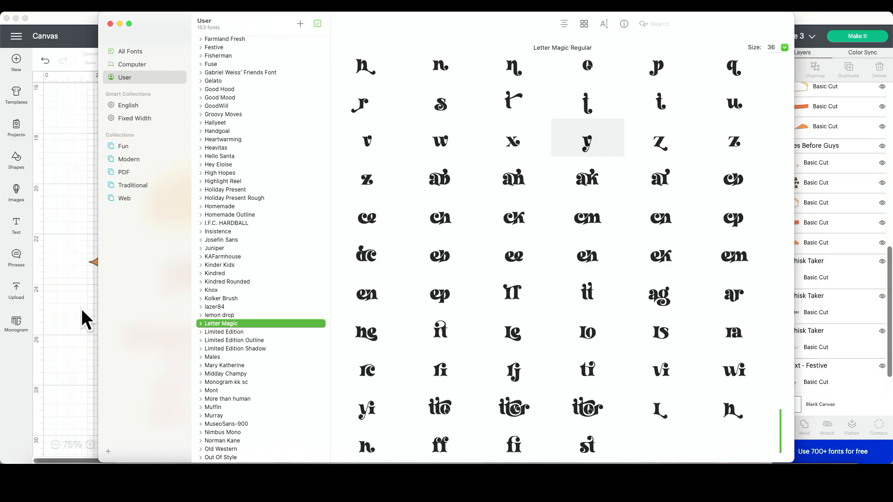
{"action": "left_click", "coordinate": [111, 24]}
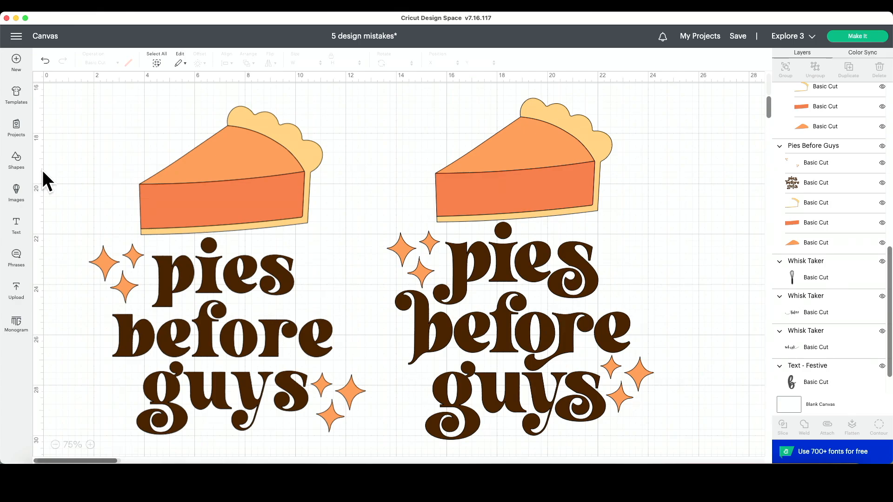
{"action": "mouse_move", "coordinate": [174, 306]}
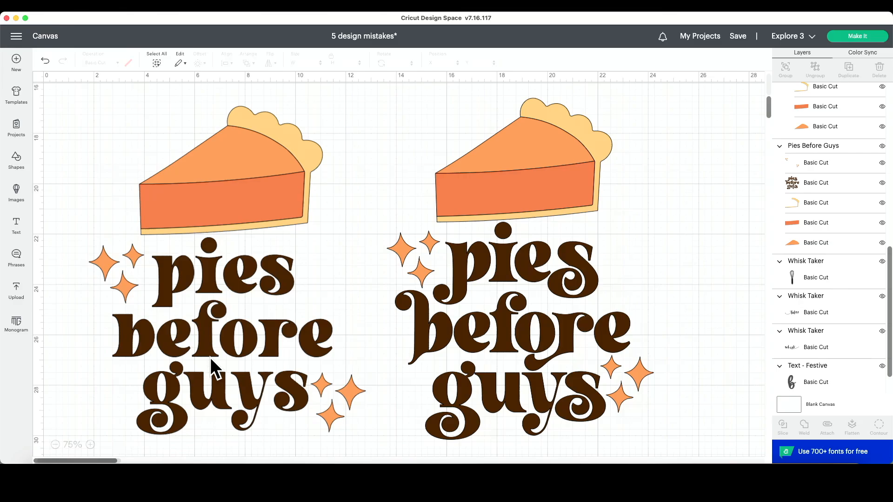
{"action": "mouse_move", "coordinate": [155, 273]}
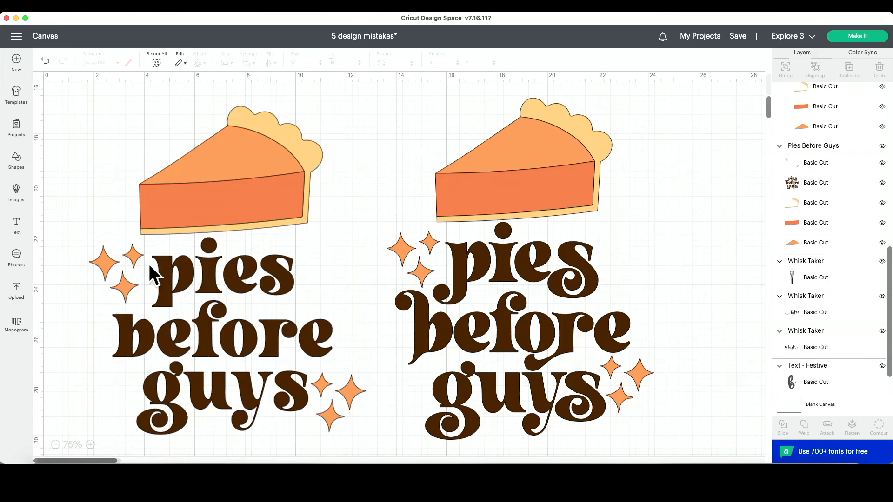
{"action": "mouse_move", "coordinate": [171, 322]}
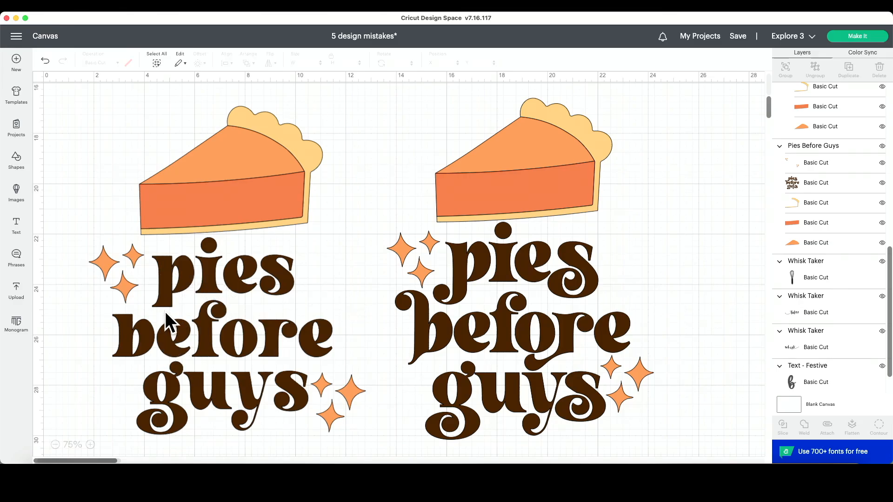
{"action": "mouse_move", "coordinate": [523, 319]}
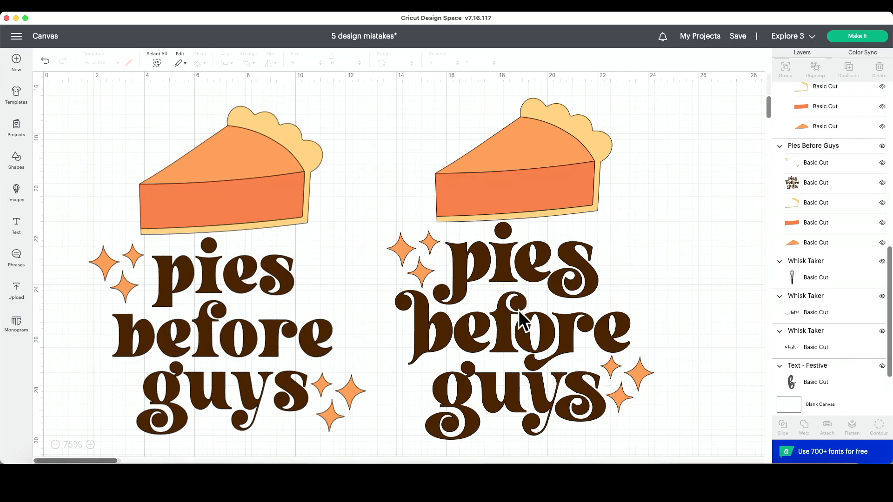
{"action": "mouse_move", "coordinate": [454, 301]}
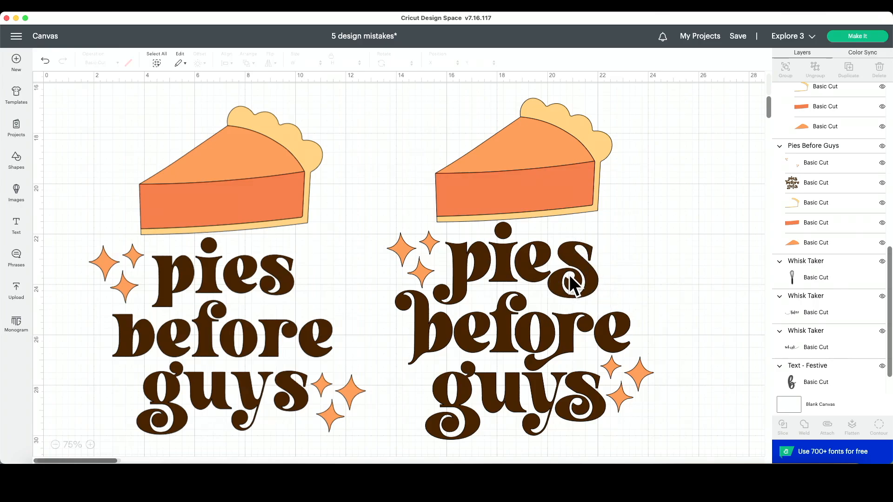
{"action": "mouse_move", "coordinate": [422, 299]}
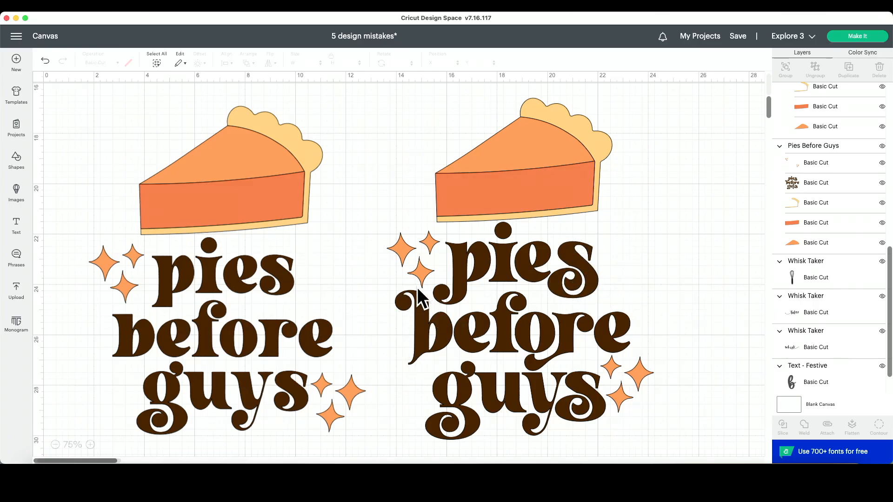
{"action": "mouse_move", "coordinate": [587, 356]}
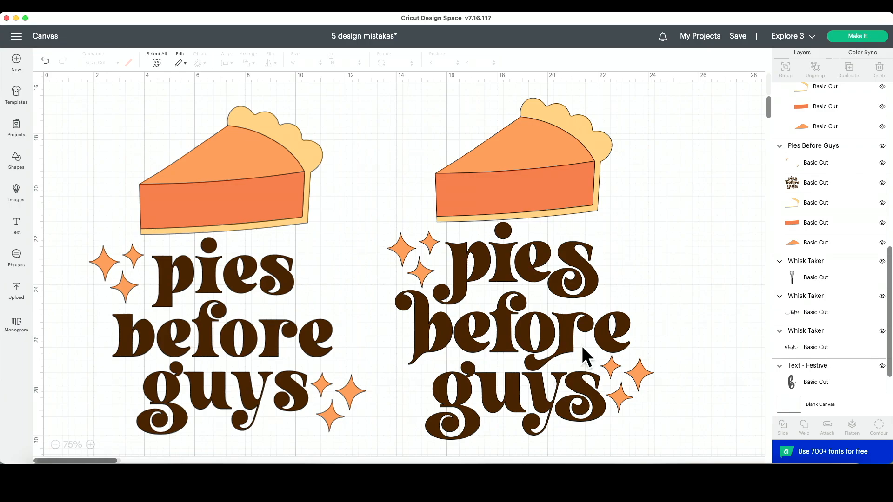
{"action": "mouse_move", "coordinate": [539, 353]}
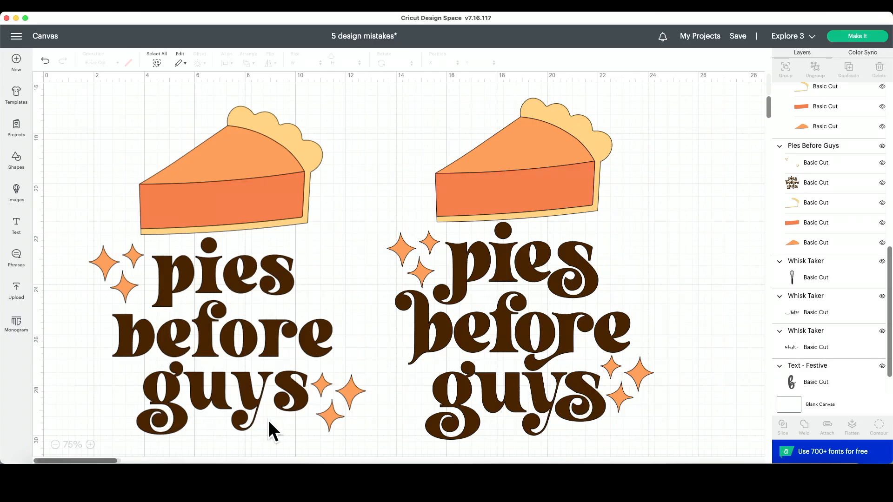
{"action": "mouse_move", "coordinate": [453, 268]}
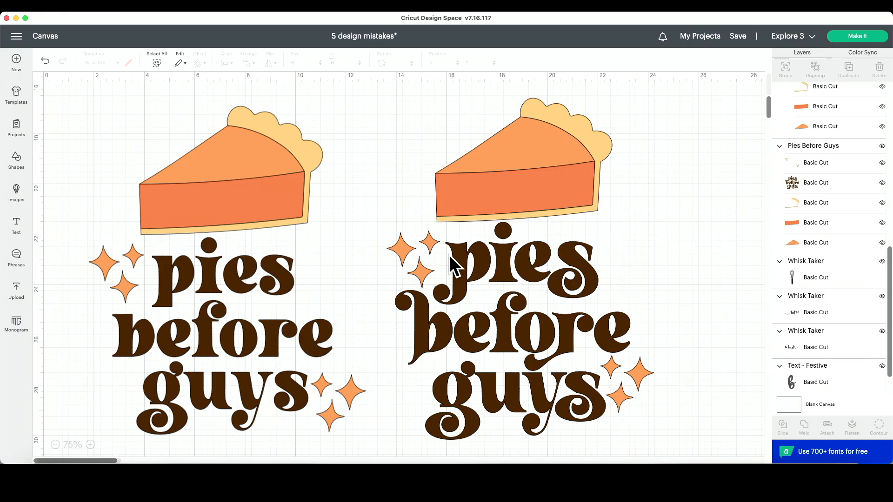
Step: Bring the area beneath the two 'pies before guys' designs into view for the new 'pies' text
{"action": "scroll", "scroll_direction": "down", "scroll_amount": 3}
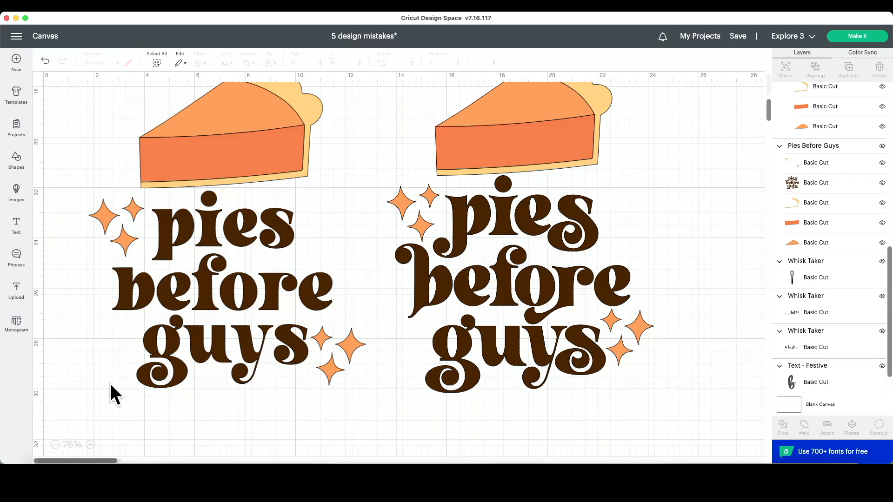
{"action": "scroll", "scroll_direction": "down", "scroll_amount": 3}
{"action": "type", "text": "pies"}
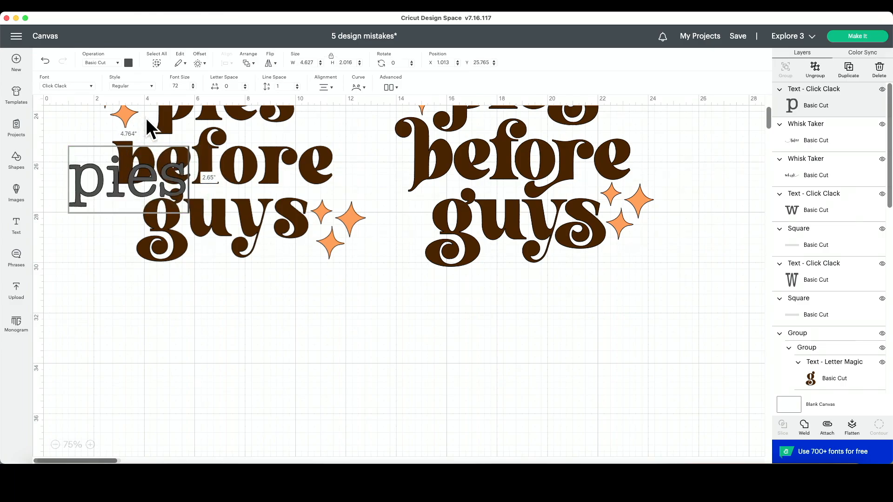
Step: Set 'pies' in Letter Magic, move it up under the designs, and enter text editing for the swash p
{"action": "left_click", "coordinate": [67, 85]}
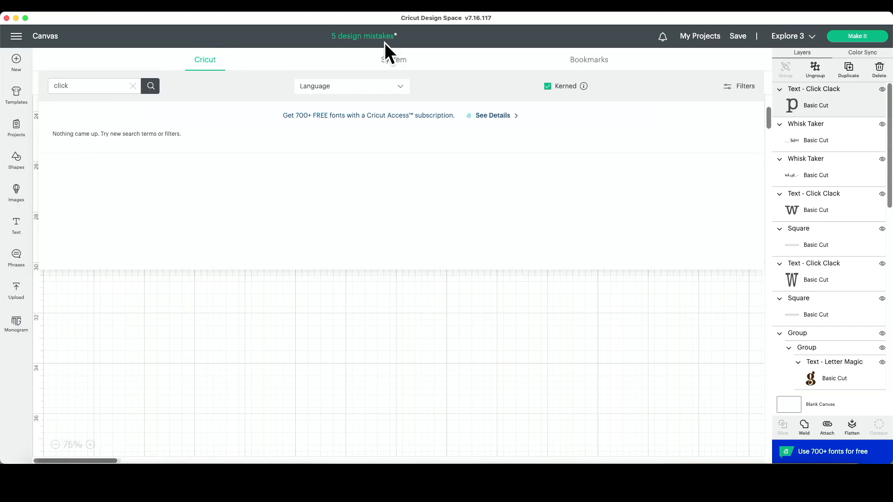
{"action": "left_click", "coordinate": [393, 60]}
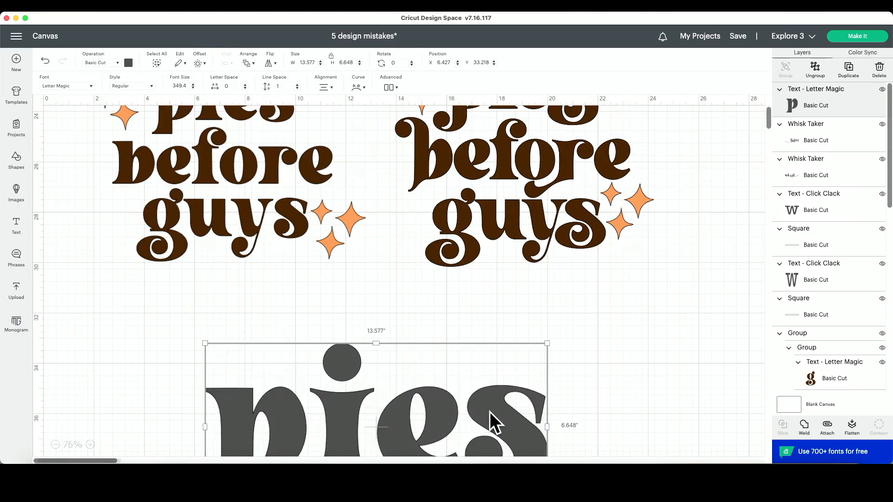
{"action": "left_click_drag", "start_coordinate": [496, 415], "coordinate": [353, 338]}
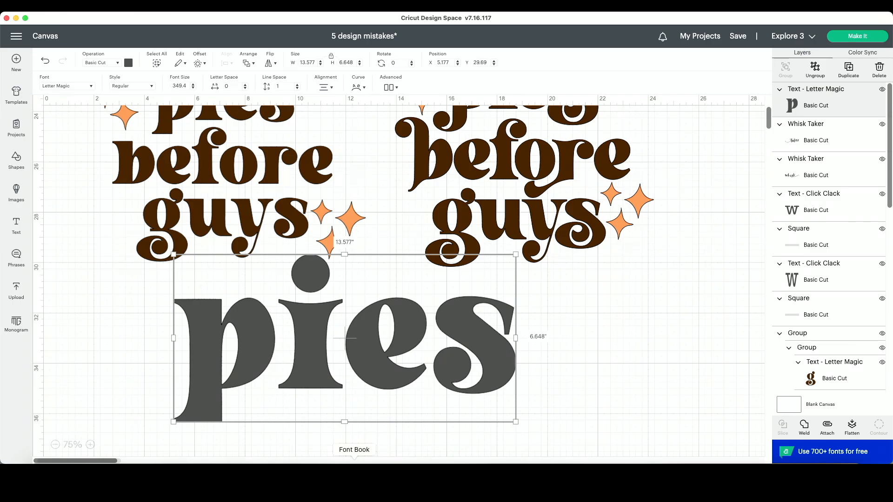
{"action": "left_click", "coordinate": [353, 450]}
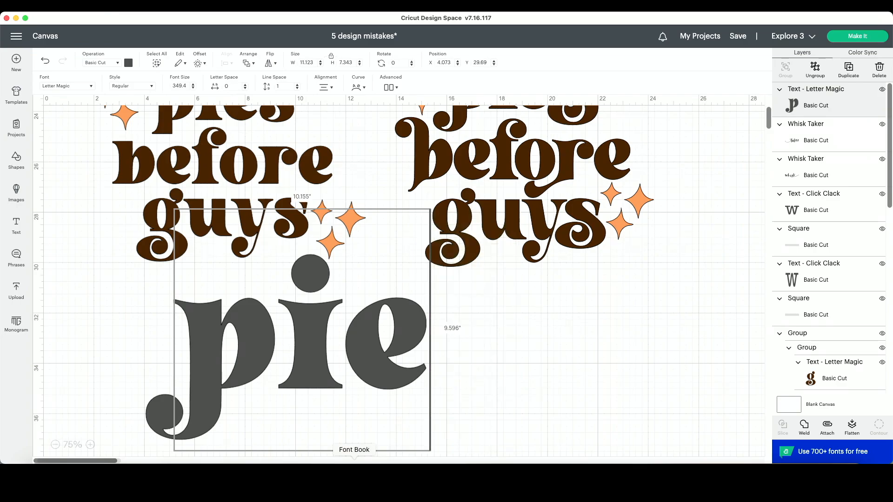
Step: Browse Letter Magic's glyphs for a swirly alternate 's' to finish the word 'pies'
{"action": "left_click", "coordinate": [354, 450]}
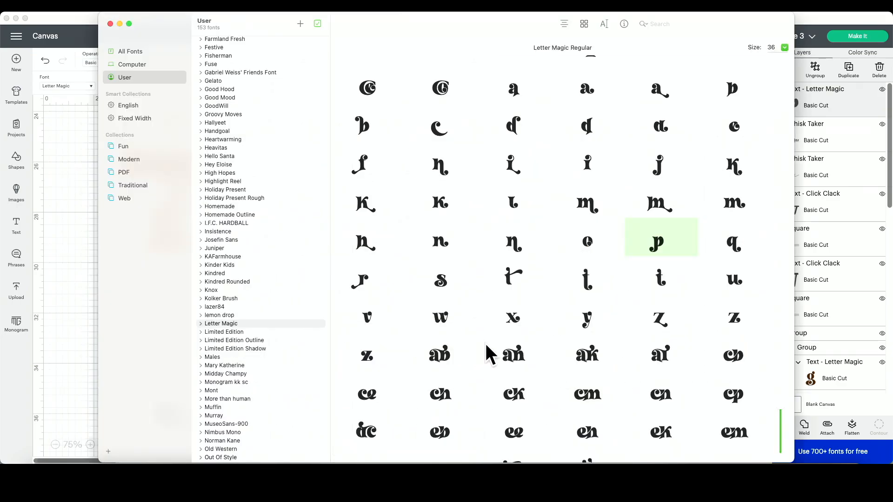
{"action": "scroll", "scroll_direction": "down", "scroll_amount": 3}
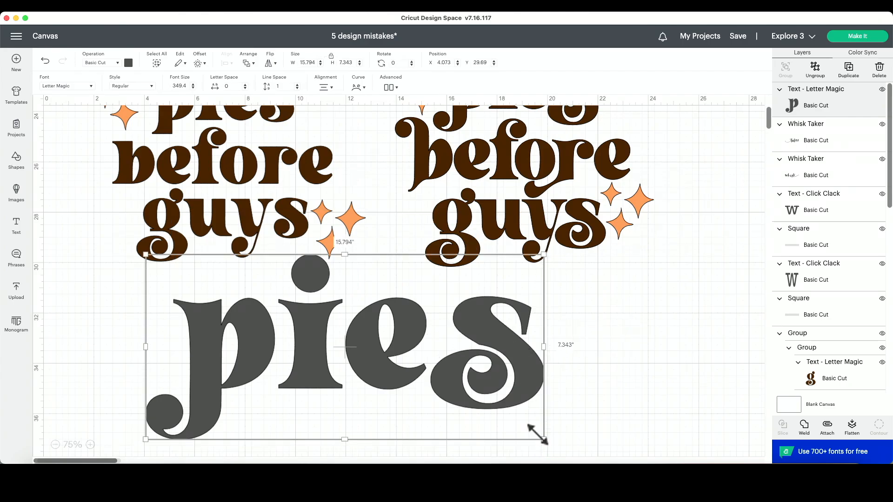
{"action": "left_click_drag", "start_coordinate": [541, 437], "coordinate": [276, 404]}
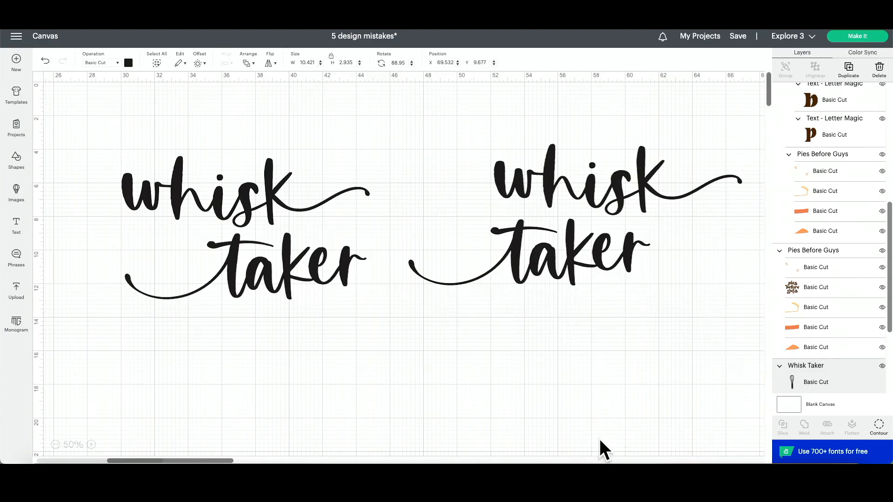
{"action": "left_click", "coordinate": [290, 354]}
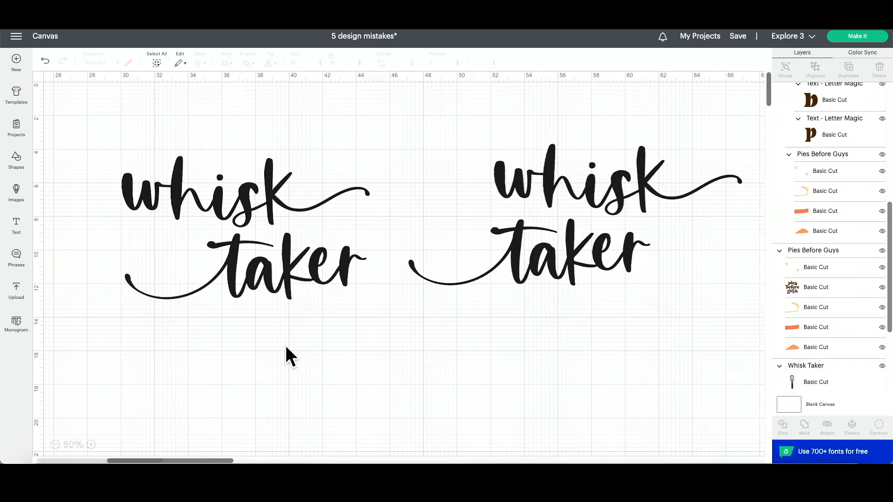
{"action": "left_click_drag", "start_coordinate": [203, 165], "coordinate": [268, 310]}
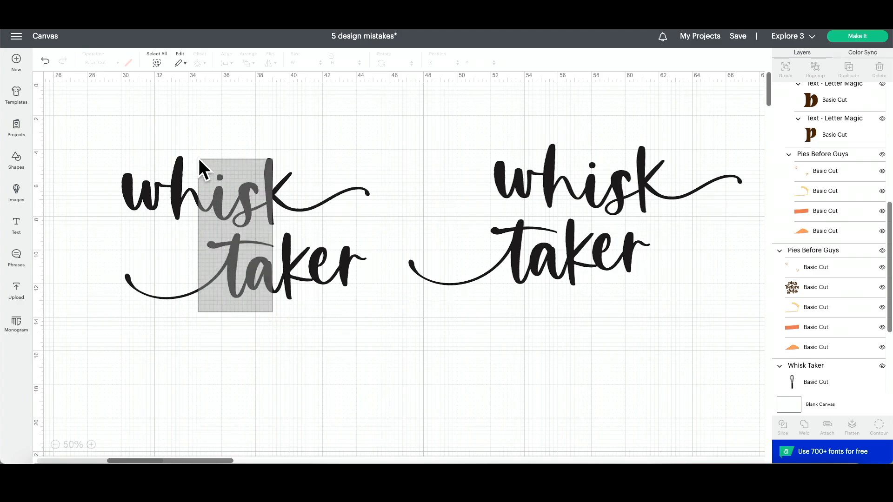
{"action": "left_click", "coordinate": [226, 62]}
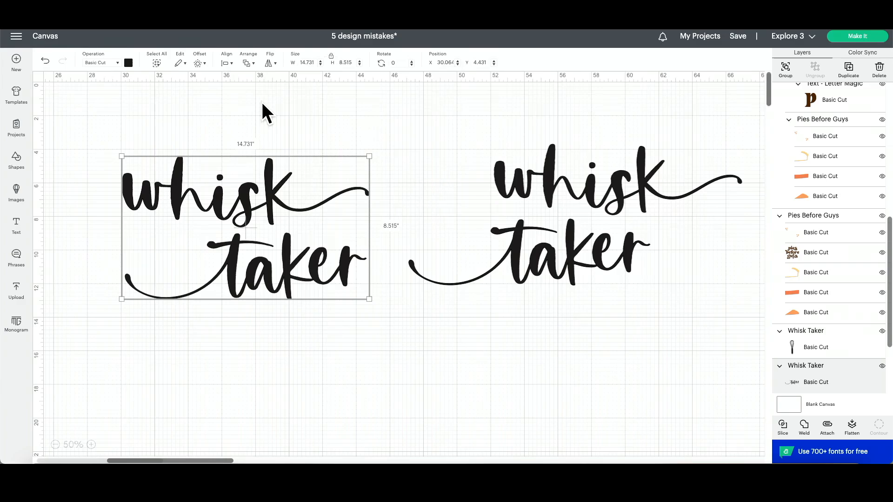
{"action": "mouse_move", "coordinate": [407, 300]}
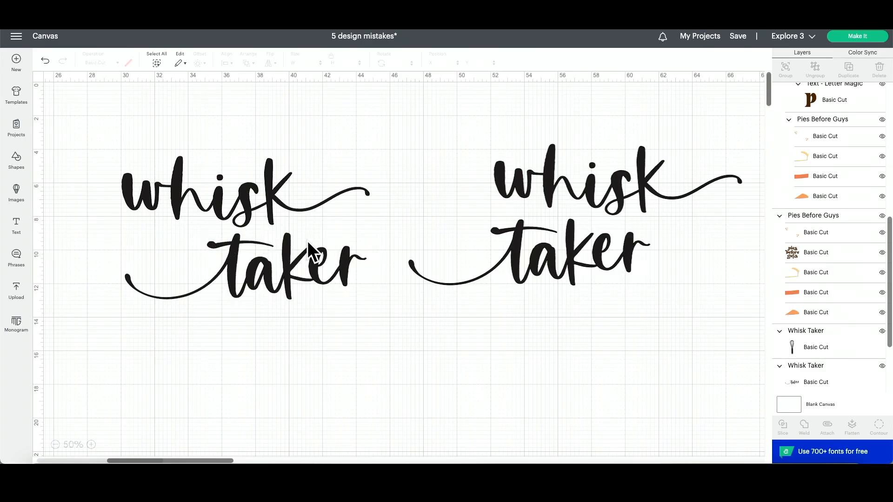
{"action": "mouse_move", "coordinate": [317, 282]}
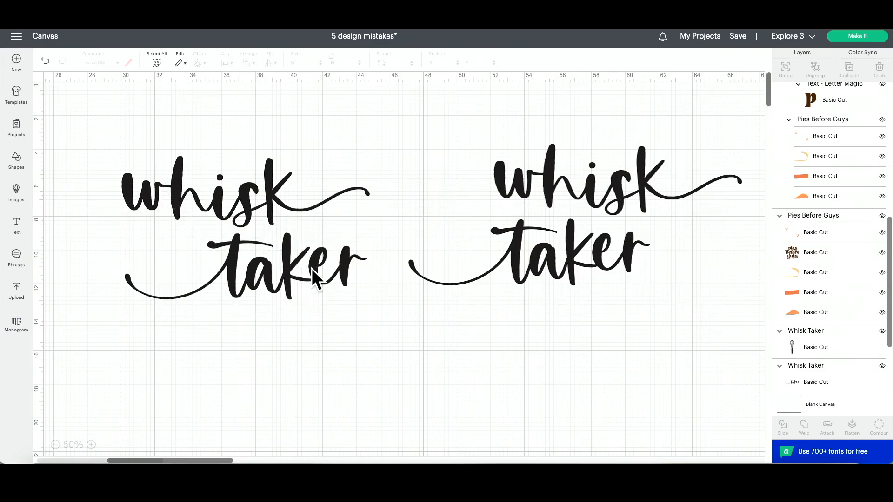
{"action": "mouse_move", "coordinate": [263, 161]}
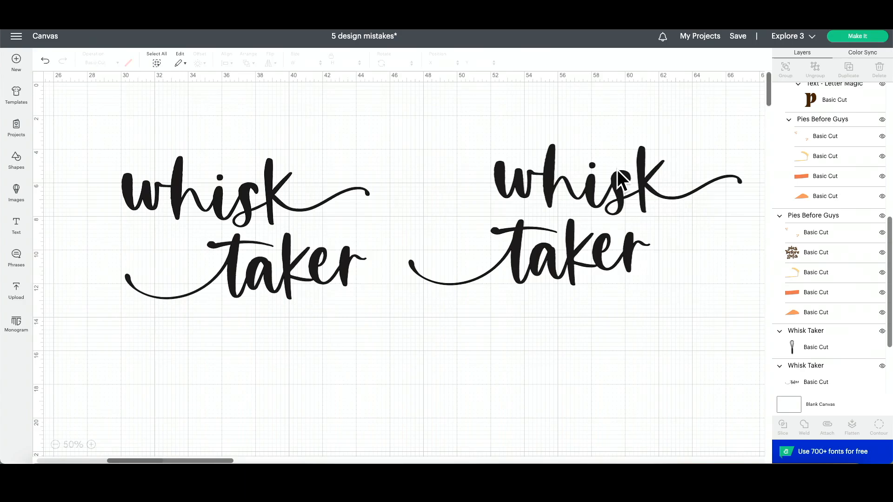
{"action": "mouse_move", "coordinate": [499, 162]}
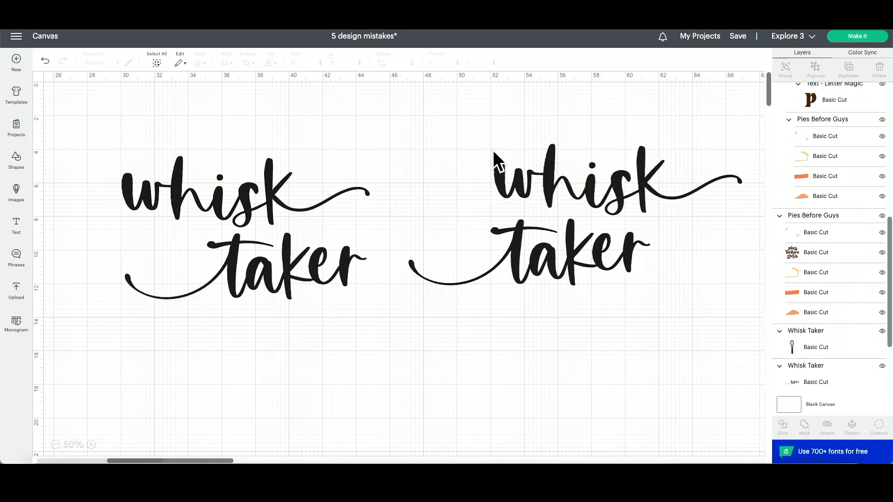
{"action": "mouse_move", "coordinate": [539, 303]}
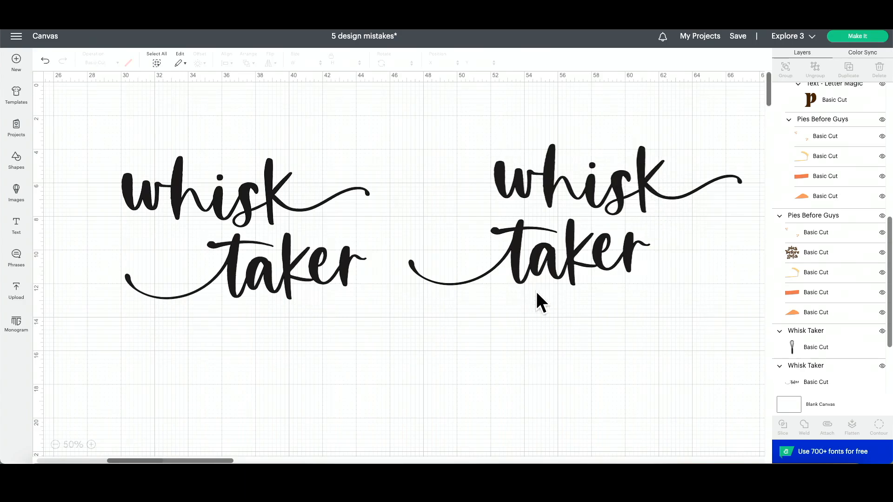
{"action": "mouse_move", "coordinate": [655, 196]}
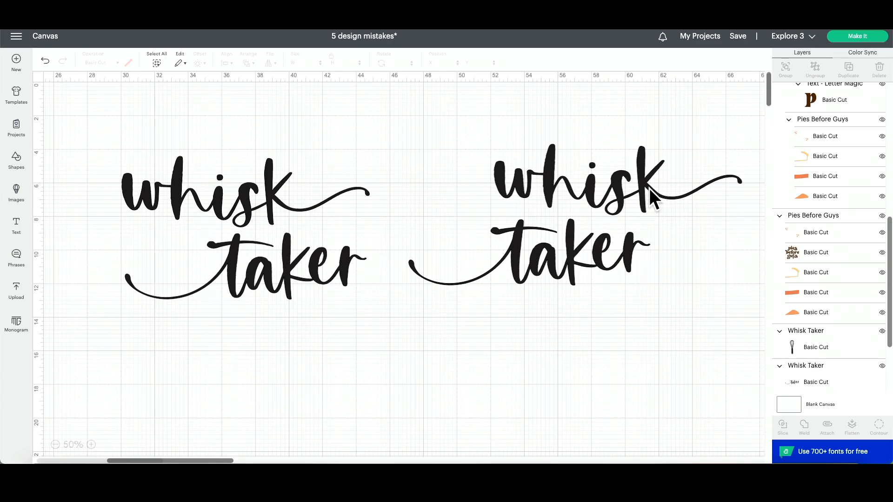
{"action": "mouse_move", "coordinate": [509, 290]}
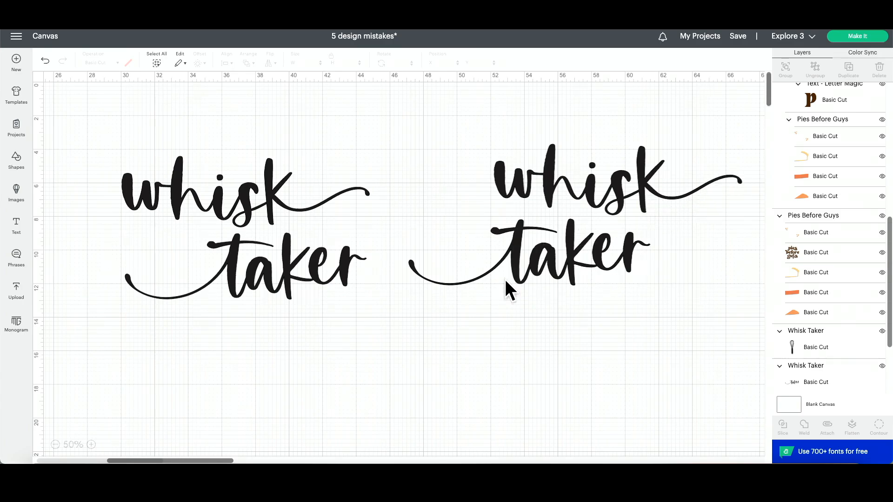
{"action": "mouse_move", "coordinate": [609, 322]}
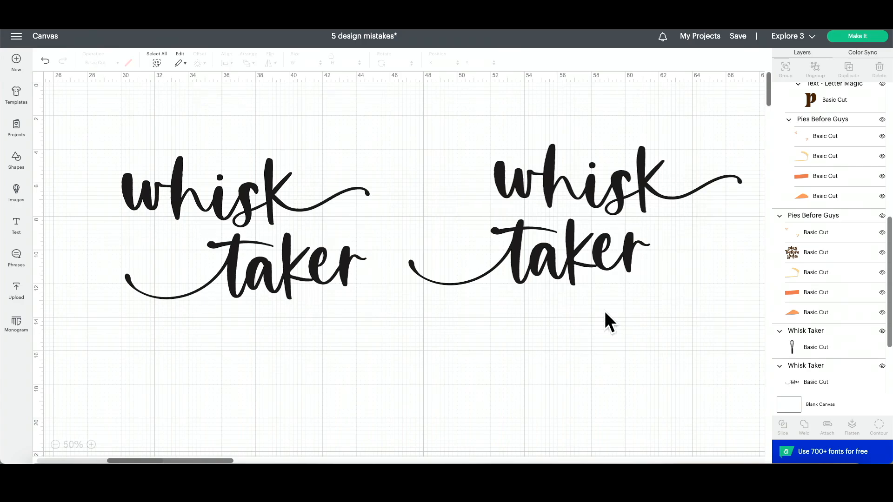
{"action": "left_click", "coordinate": [546, 250]}
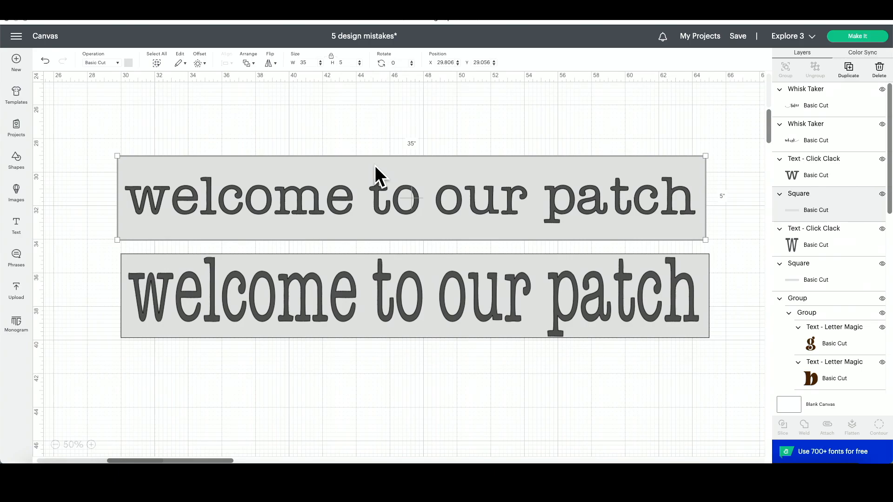
{"action": "mouse_move", "coordinate": [276, 159]}
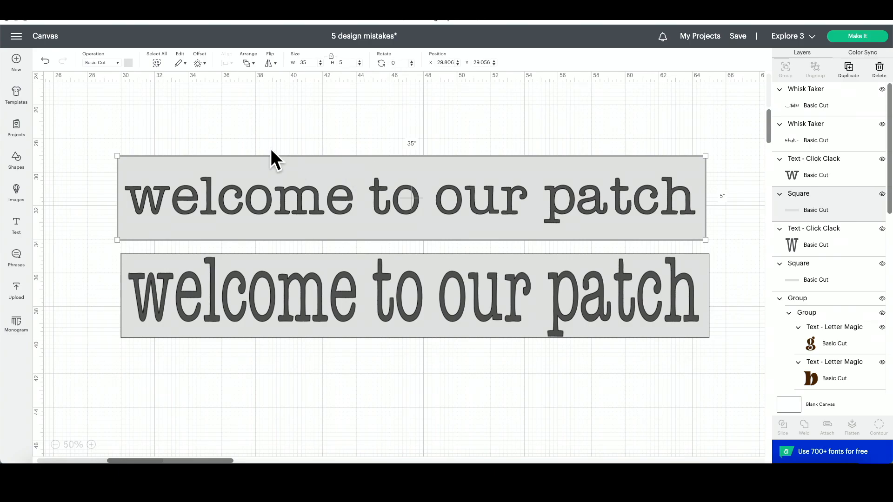
{"action": "mouse_move", "coordinate": [129, 236]}
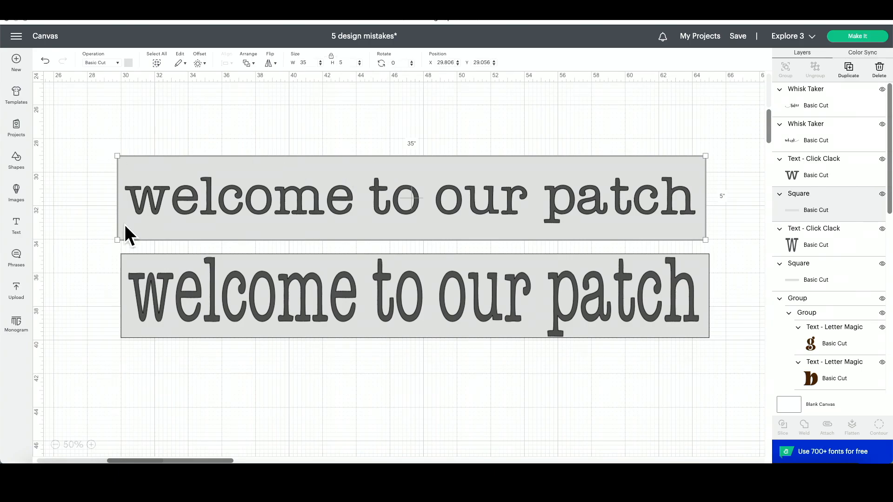
{"action": "mouse_move", "coordinate": [498, 217]}
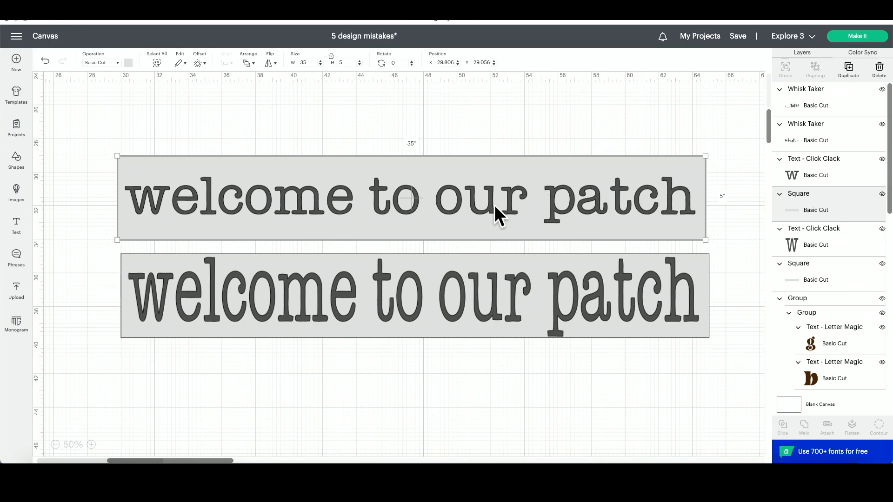
Step: Select the top 'welcome to our patch' text layer for stretching across its grey board
{"action": "left_click", "coordinate": [414, 296]}
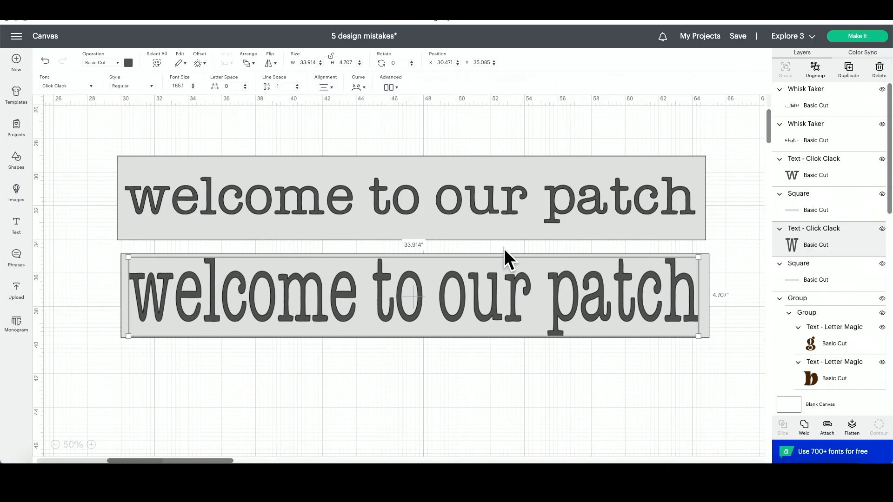
{"action": "mouse_move", "coordinate": [313, 174]}
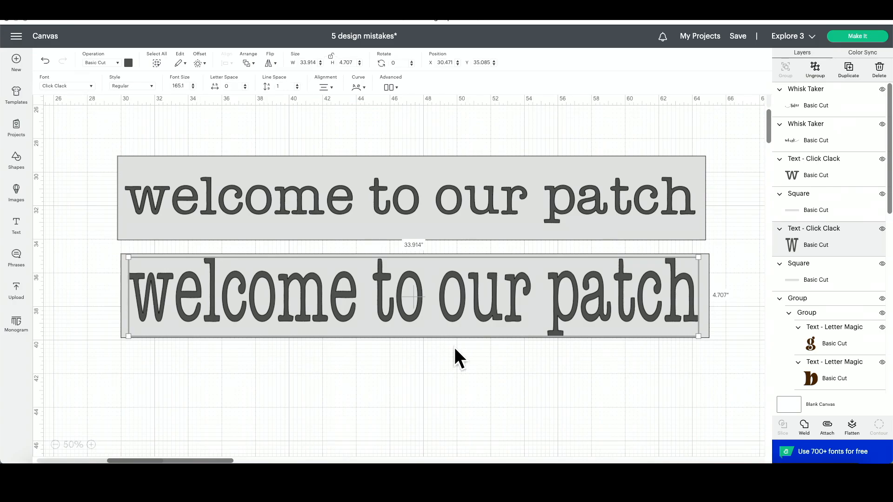
{"action": "mouse_move", "coordinate": [491, 238]}
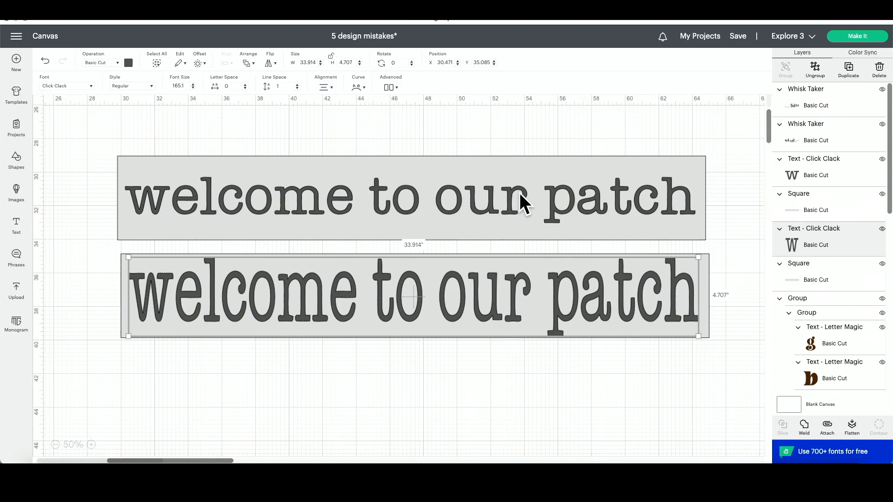
{"action": "left_click", "coordinate": [523, 370]}
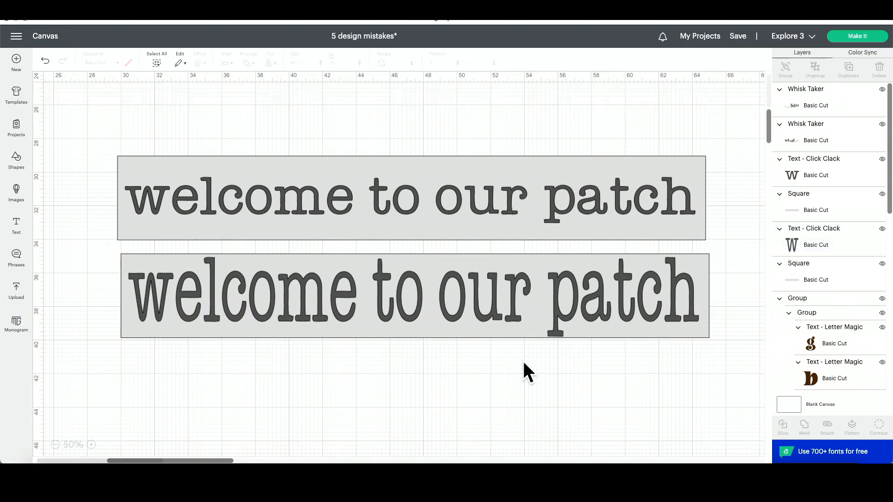
{"action": "mouse_move", "coordinate": [511, 214]}
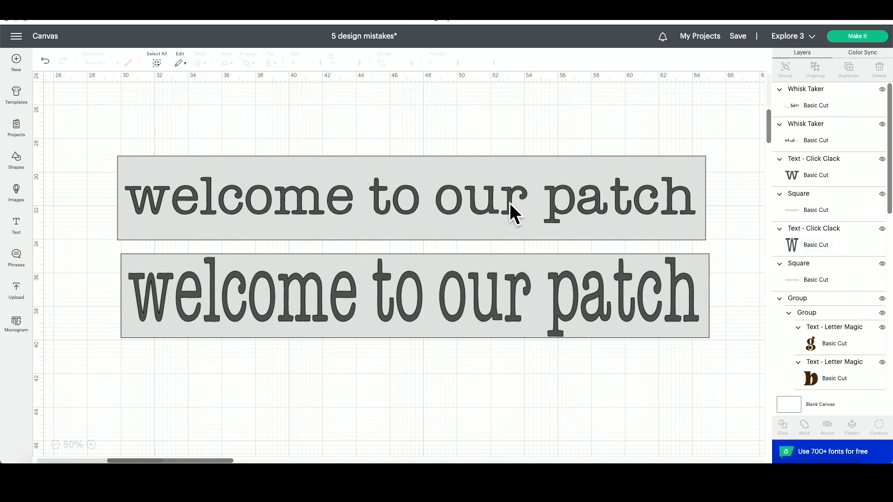
{"action": "left_click", "coordinate": [409, 197]}
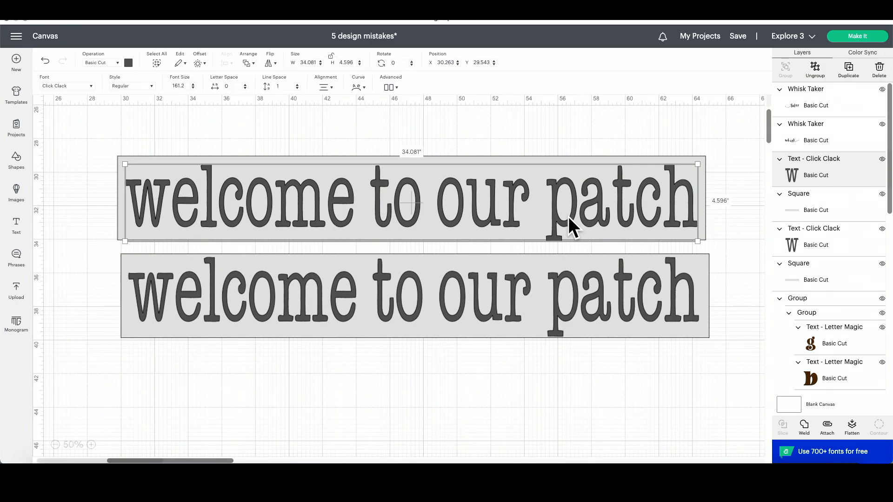
{"action": "mouse_move", "coordinate": [411, 363]}
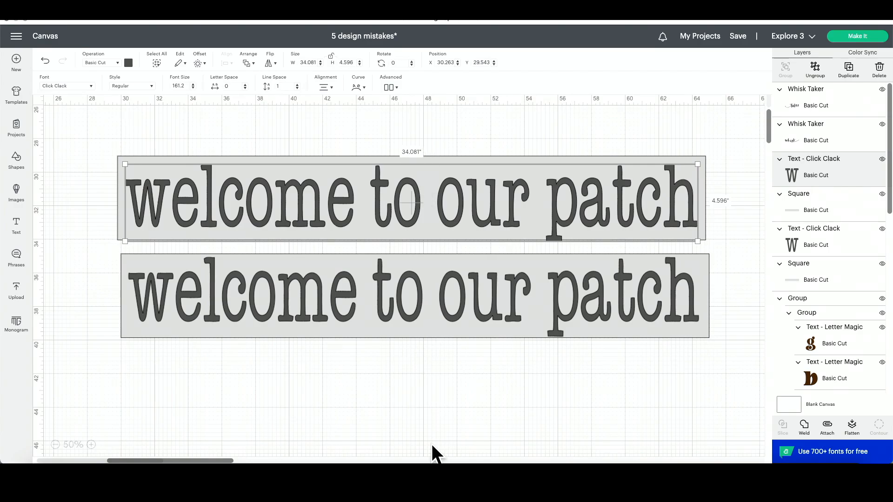
{"action": "mouse_move", "coordinate": [452, 428]}
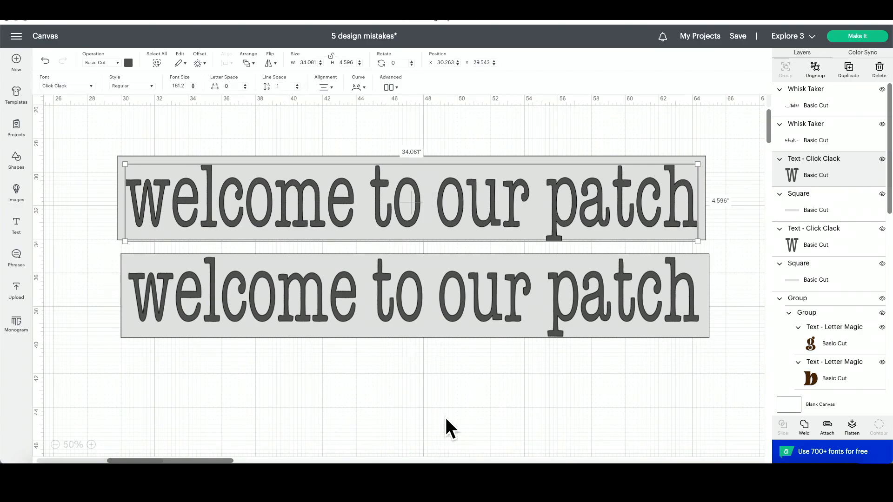